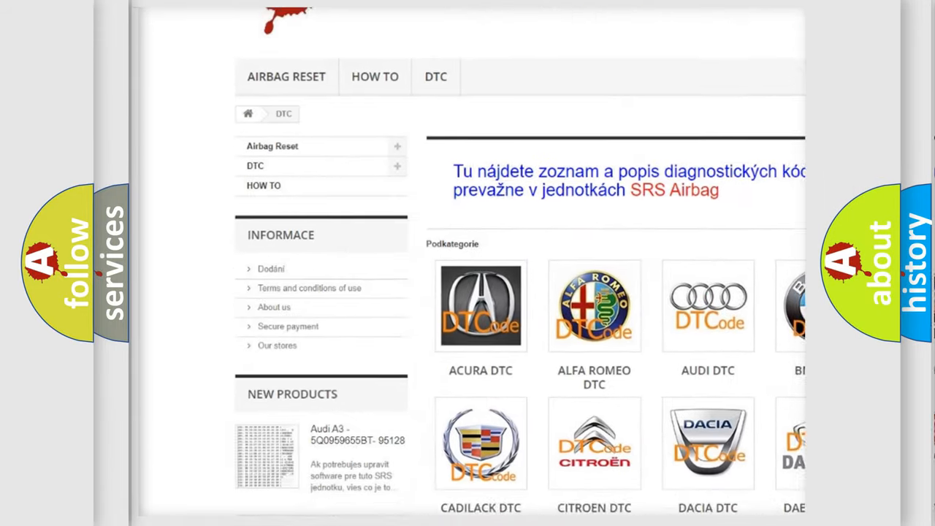
{"action": "scroll", "scroll_direction": "down", "scroll_amount": 3}
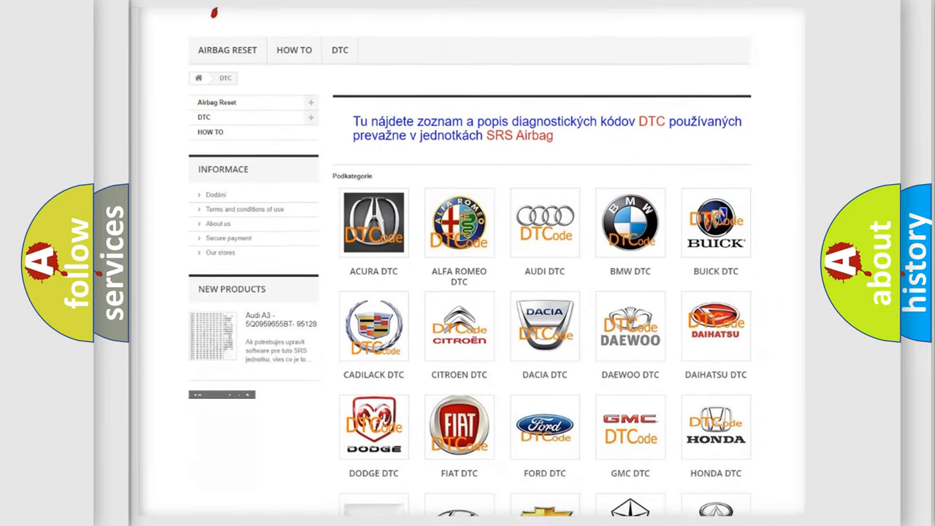
{"action": "scroll", "scroll_direction": "down", "scroll_amount": 3}
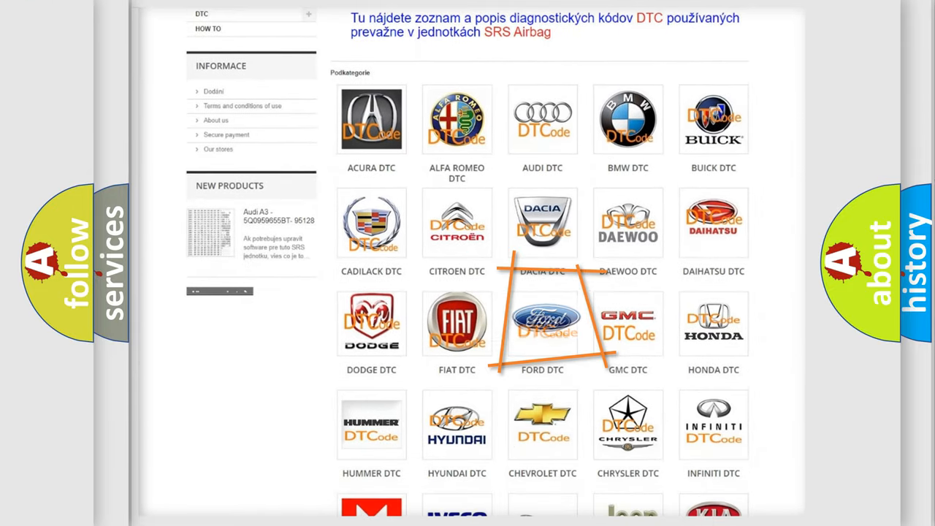